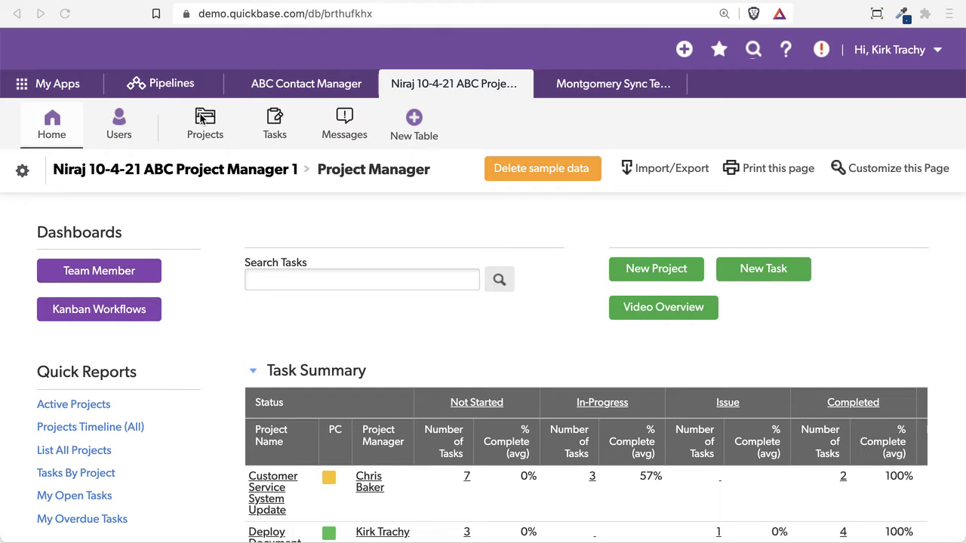
{"action": "mouse_move", "coordinate": [204, 121]}
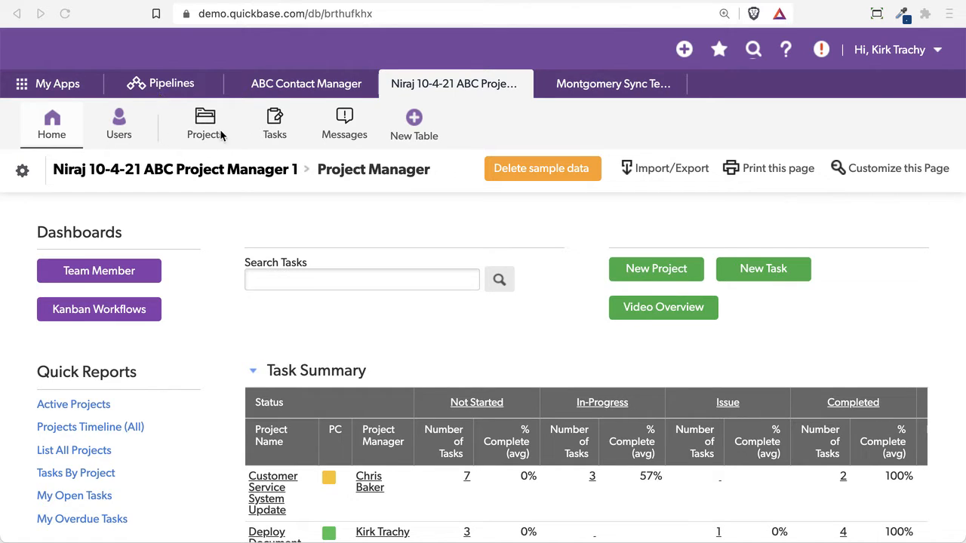
{"action": "mouse_move", "coordinate": [294, 142]}
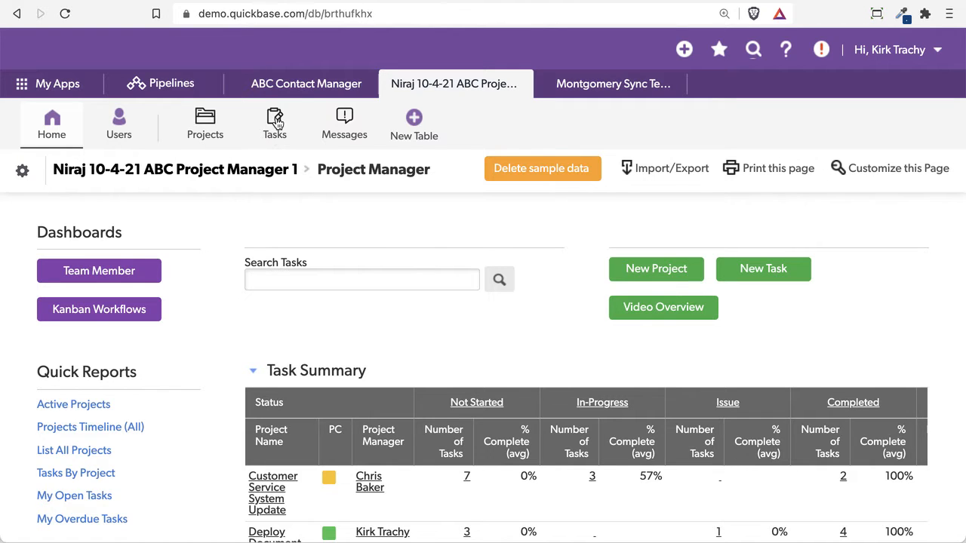
- Show the Tasks report and open the Predecessor Status column's options menu
{"action": "left_click", "coordinate": [274, 123]}
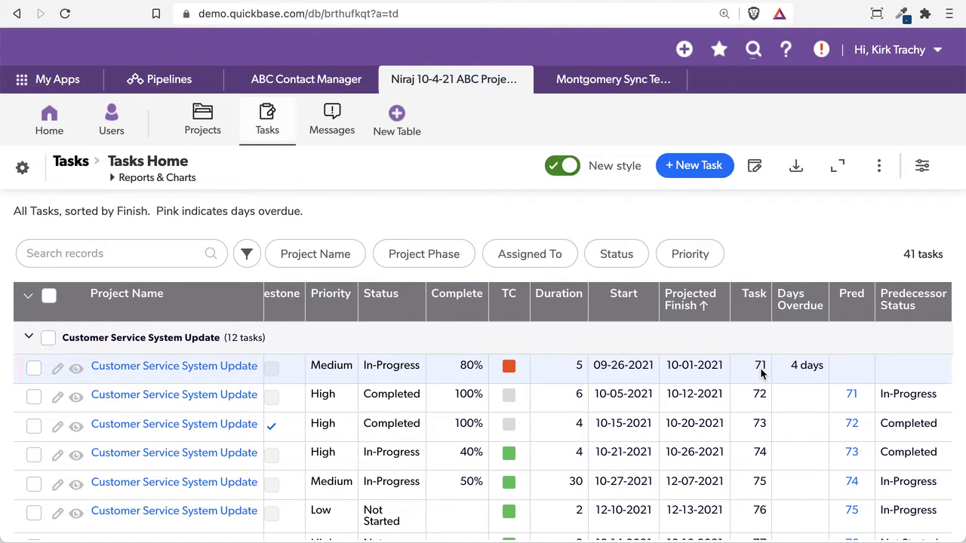
{"action": "mouse_move", "coordinate": [860, 400]}
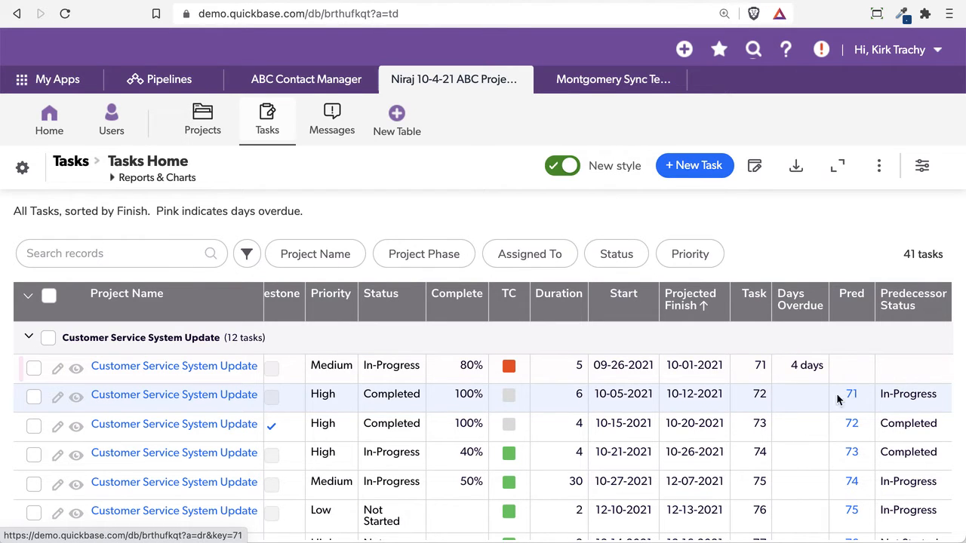
{"action": "mouse_move", "coordinate": [849, 404]}
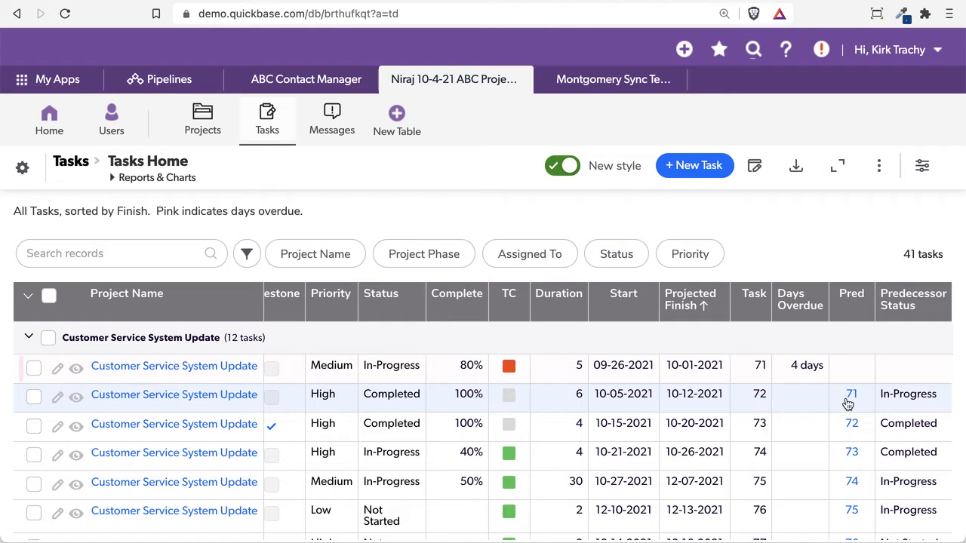
{"action": "mouse_move", "coordinate": [851, 394]}
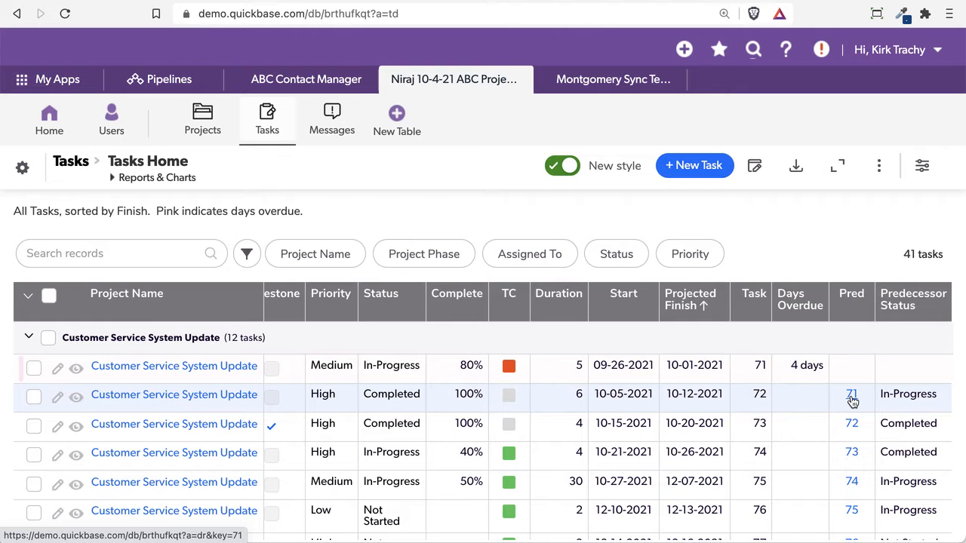
{"action": "mouse_move", "coordinate": [883, 400]}
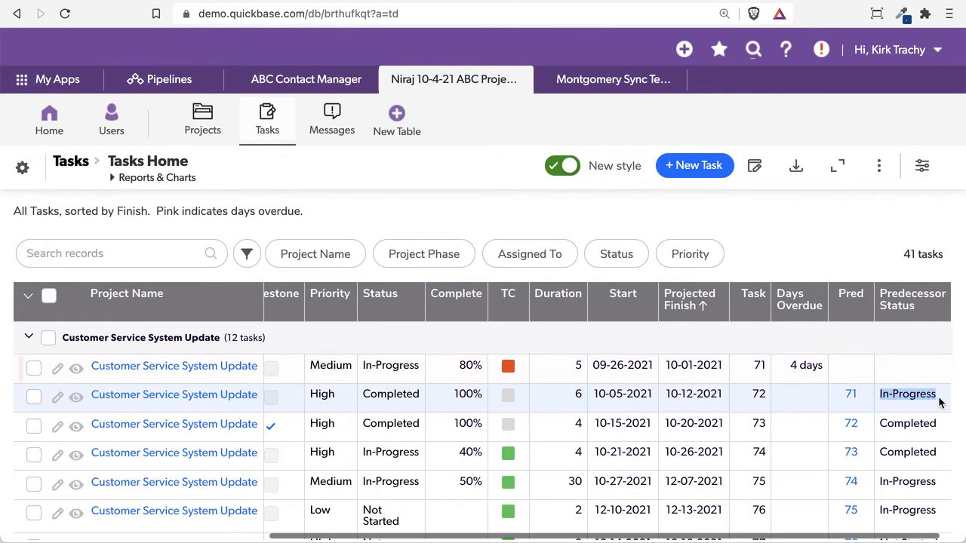
{"action": "mouse_move", "coordinate": [901, 400]}
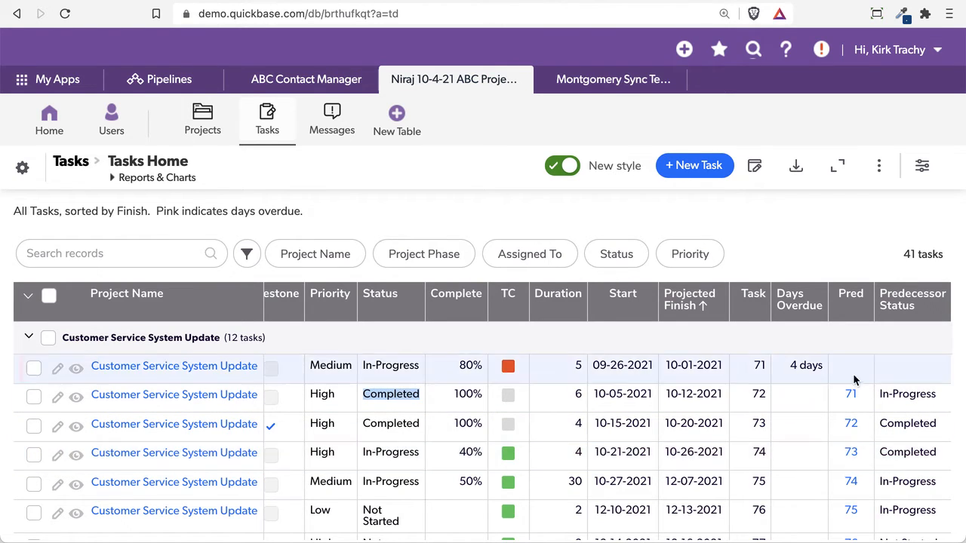
{"action": "left_click", "coordinate": [936, 302]}
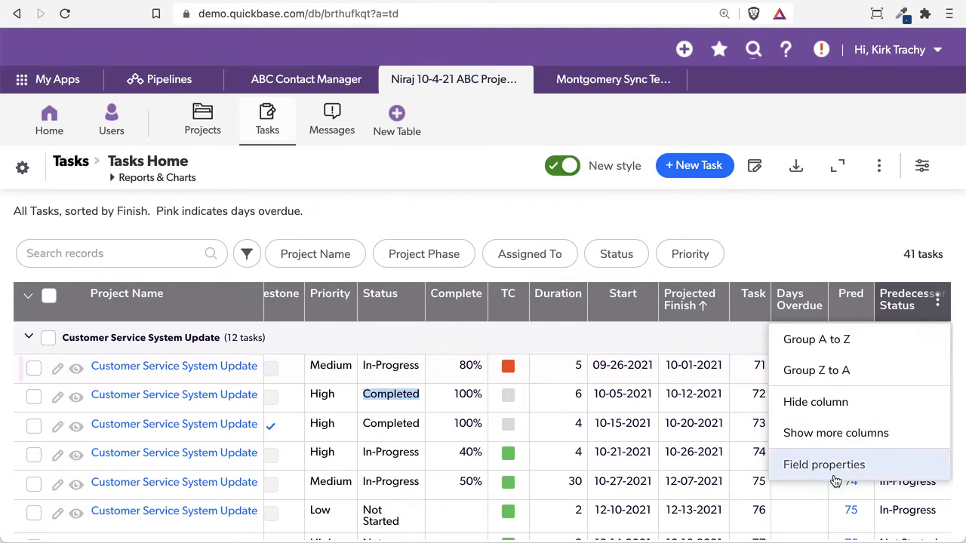
- Open Predecessor Status field properties and highlight GetCellValues and field 12 in its formula
{"action": "left_click", "coordinate": [824, 464]}
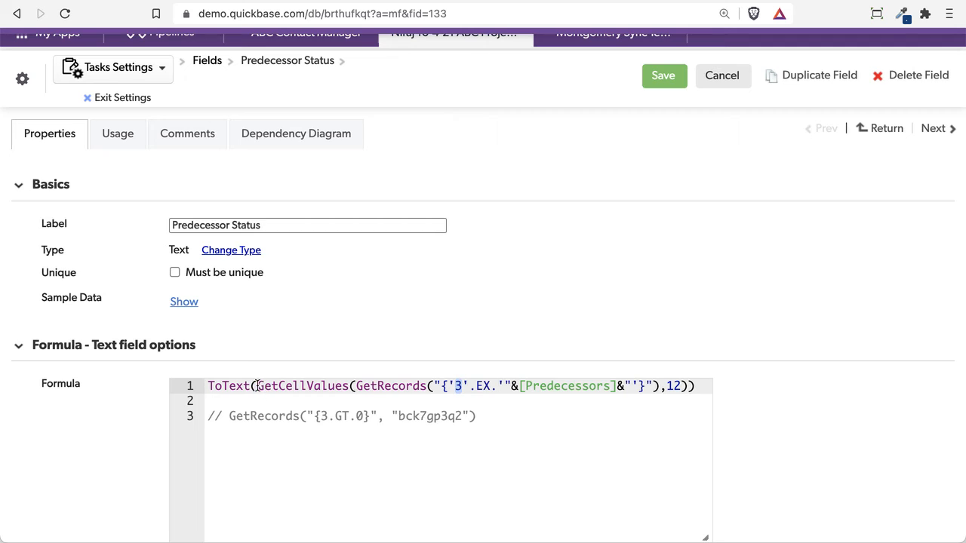
{"action": "double_click", "coordinate": [302, 386]}
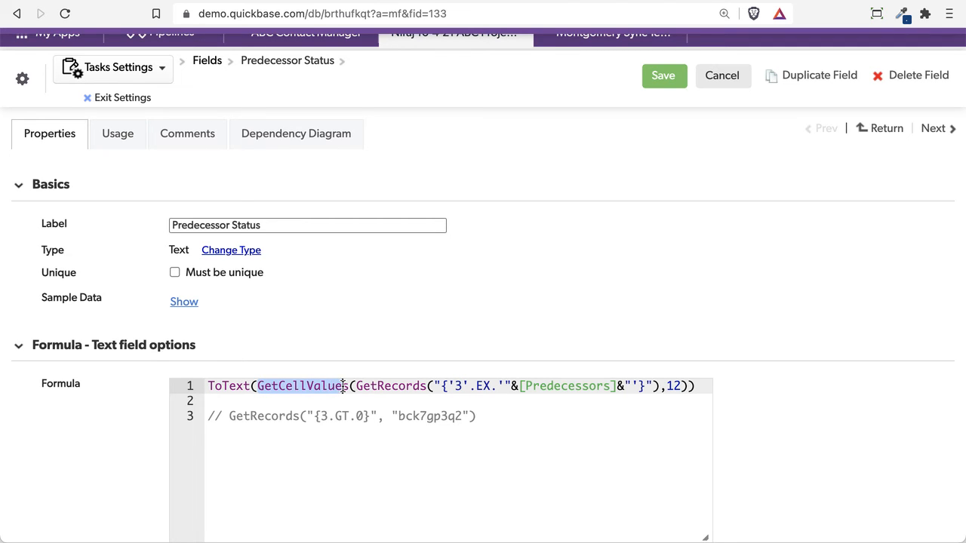
{"action": "type", "text": "s"}
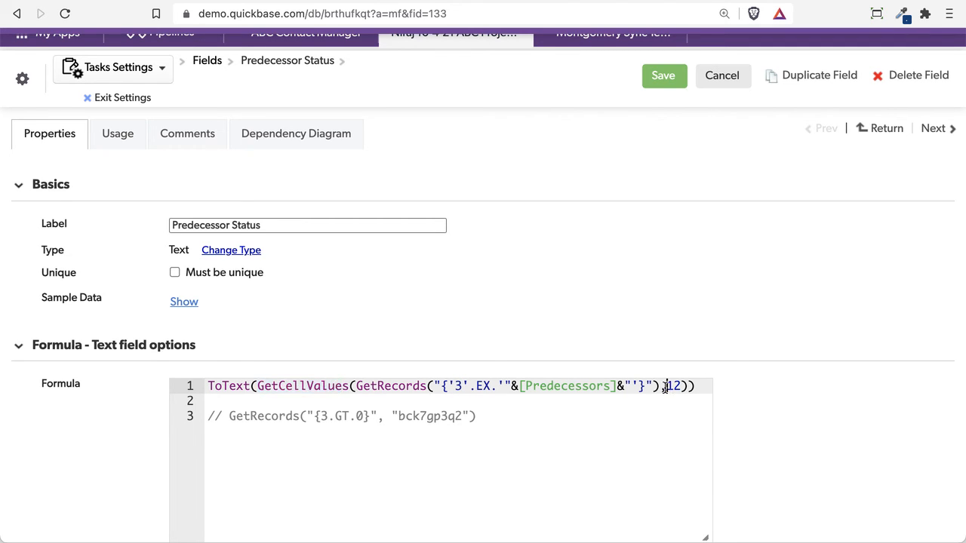
{"action": "double_click", "coordinate": [671, 385]}
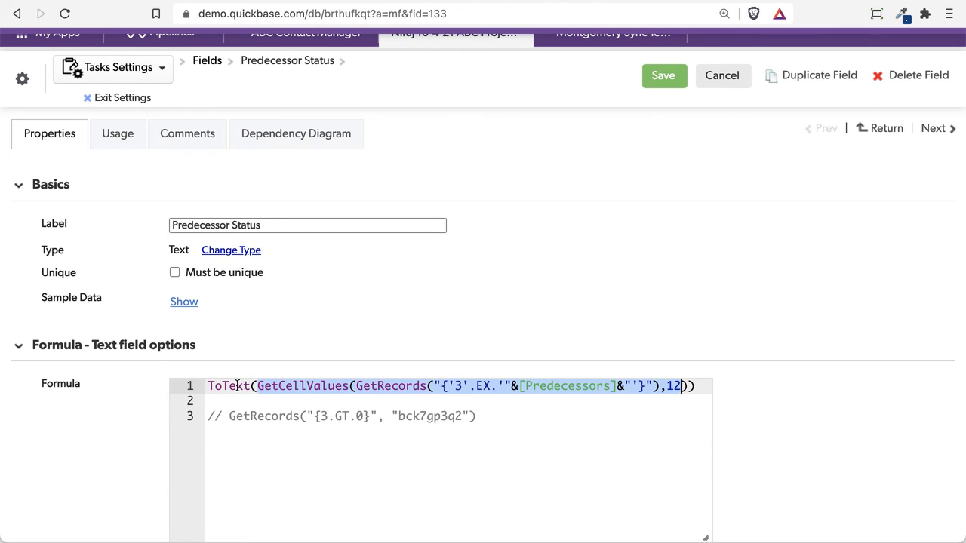
- Save the unchanged Predecessor Status field and return to the Tasks report
{"action": "left_click", "coordinate": [664, 75]}
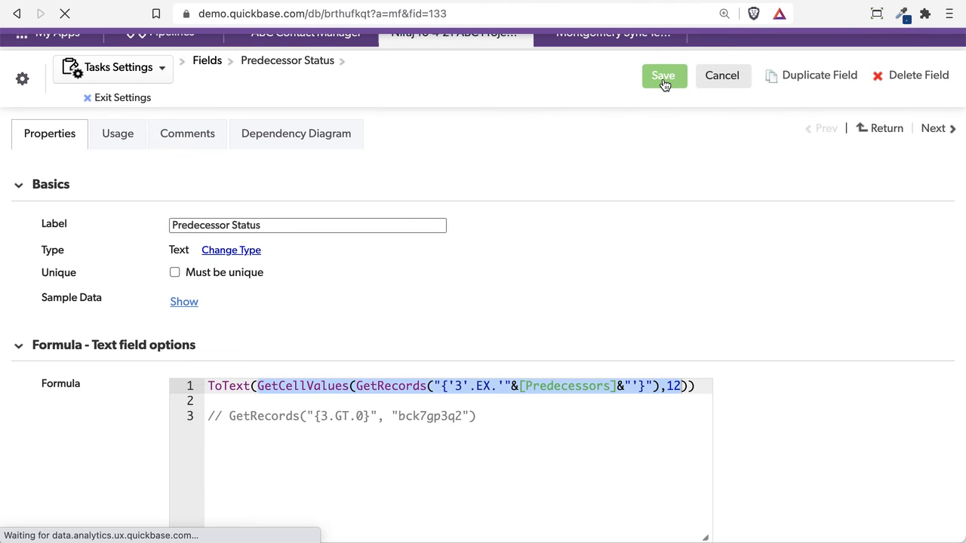
{"action": "left_click", "coordinate": [663, 75]}
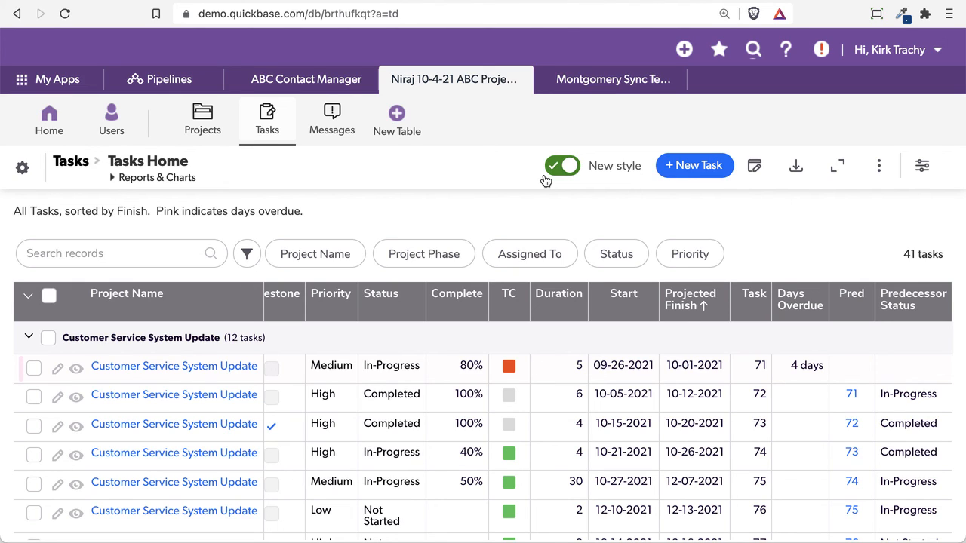
{"action": "mouse_move", "coordinate": [393, 197]}
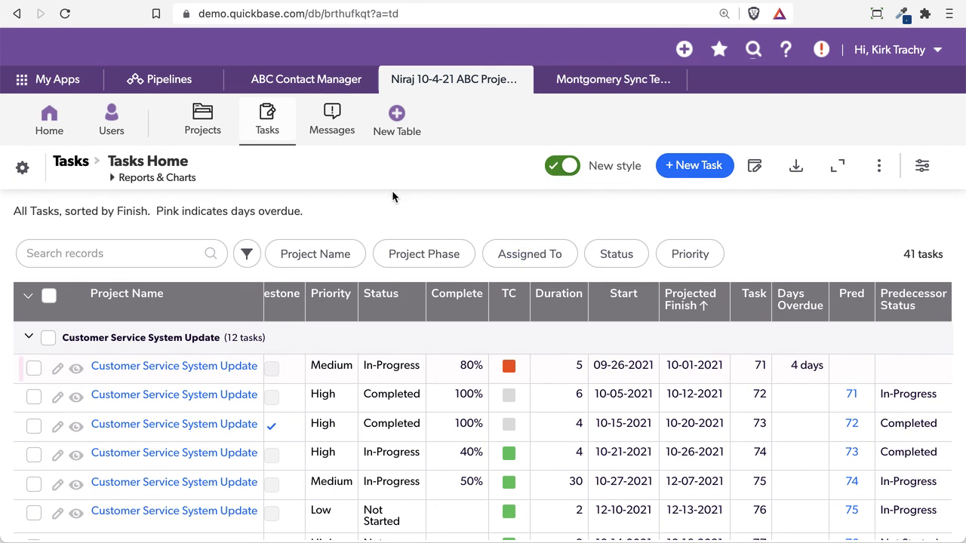